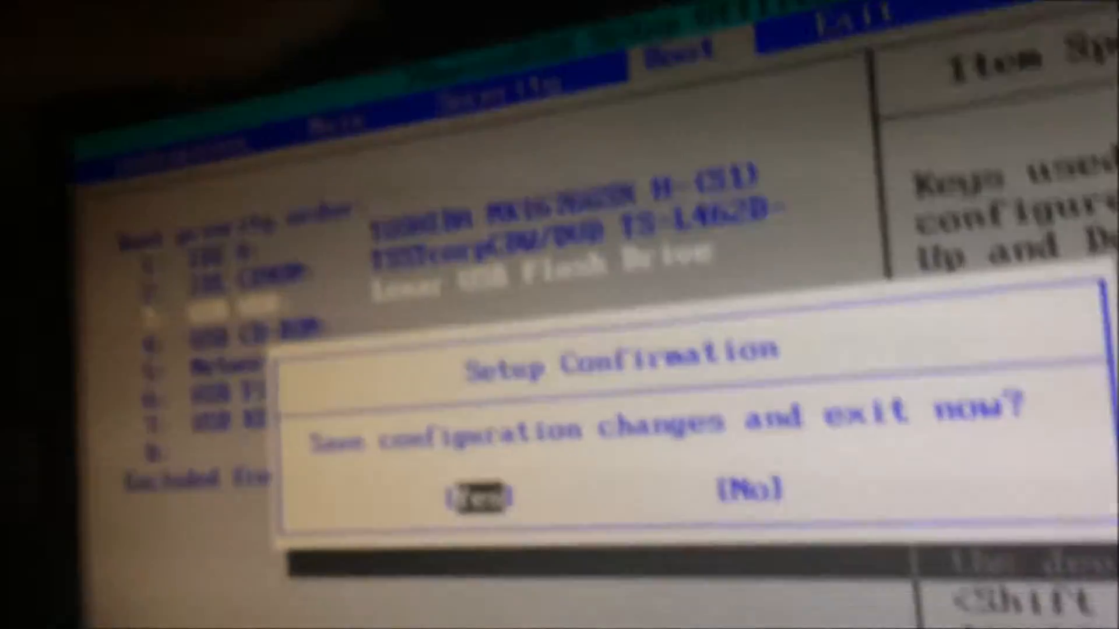
- Confirm Yes in the Setup Confirmation dialog to save the USB-first boot order and exit BIOS
{"action": "left_click", "coordinate": [485, 489]}
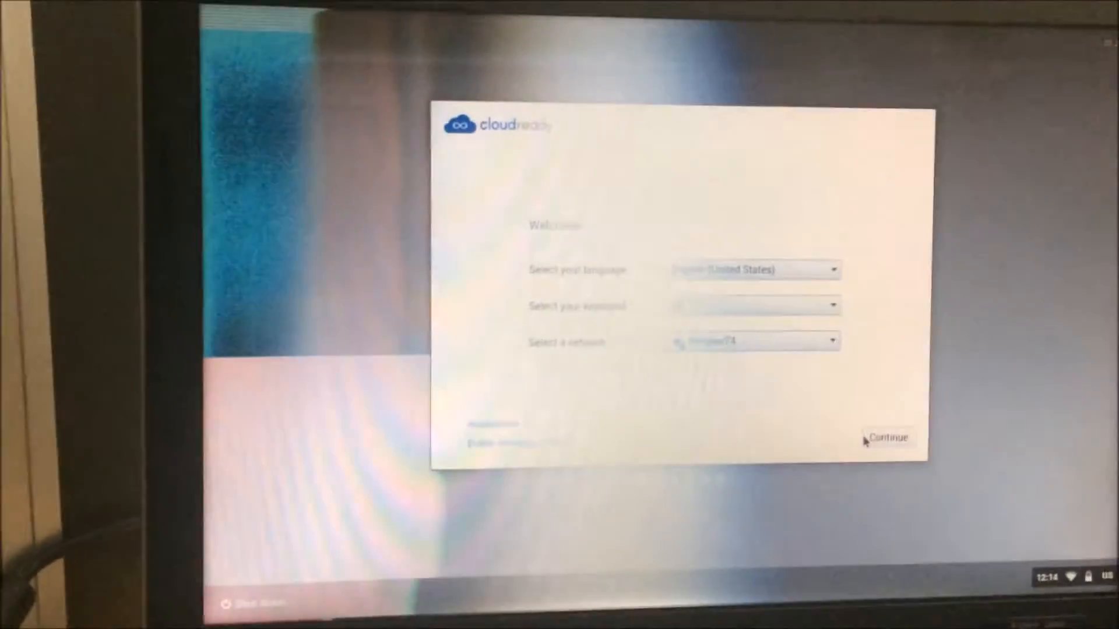
- Continue past the CloudReady welcome screen with the default language, keyboard and network
{"action": "left_click", "coordinate": [886, 437]}
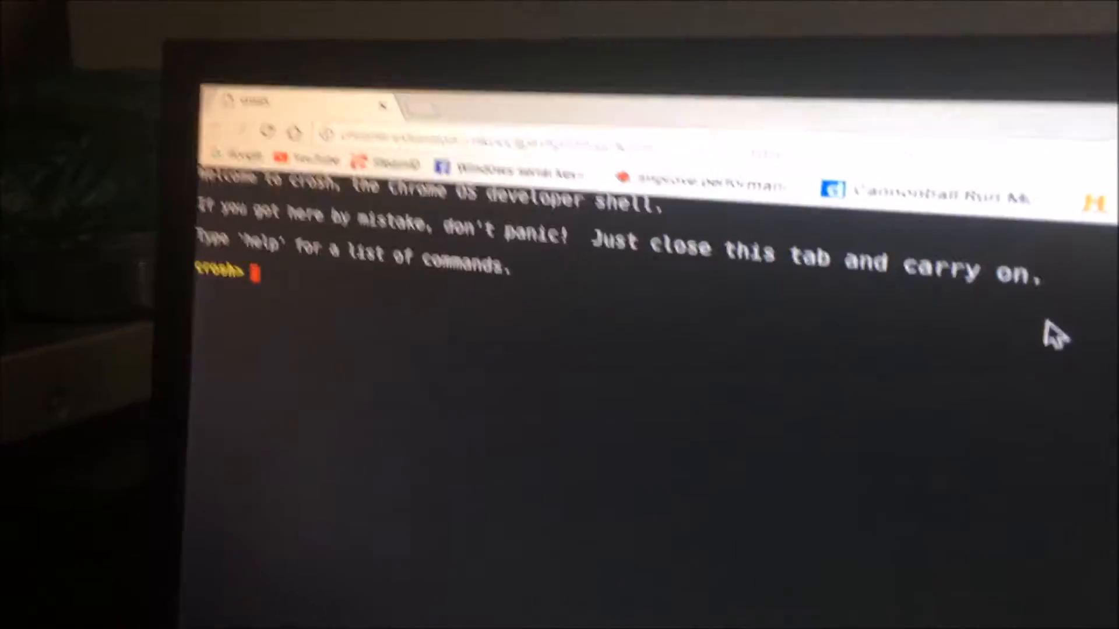
- Enter 'chronos' at the crosh developer shell prompt to log in for the installer
{"action": "type", "text": "chronos"}
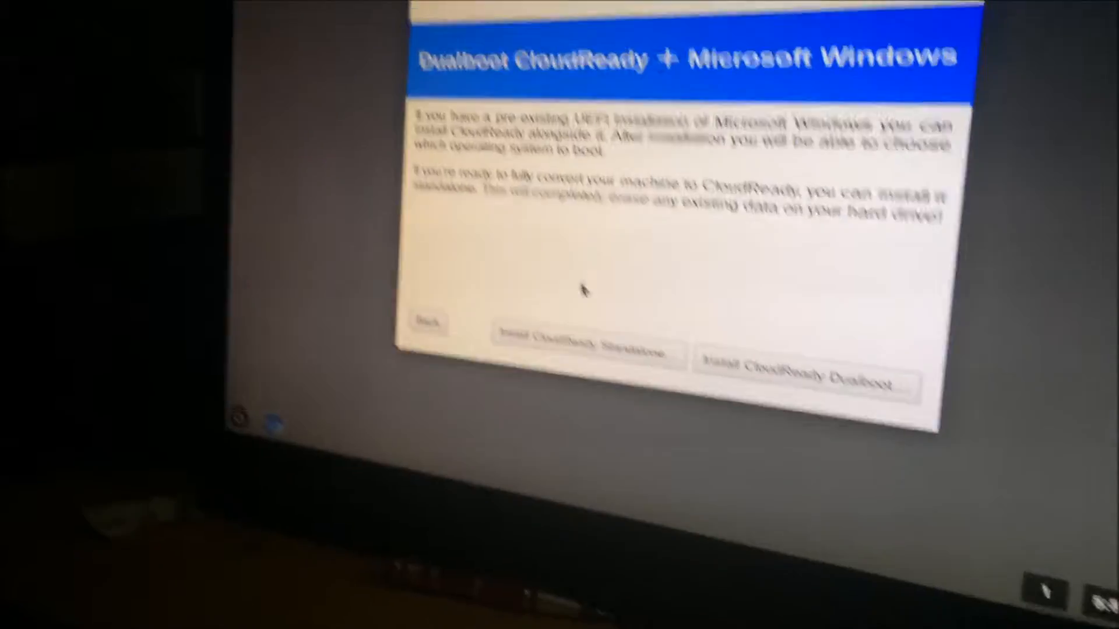
- Choose Install CloudReady Standalone and confirm erasing the hard drive to start installing
{"action": "left_click", "coordinate": [585, 335]}
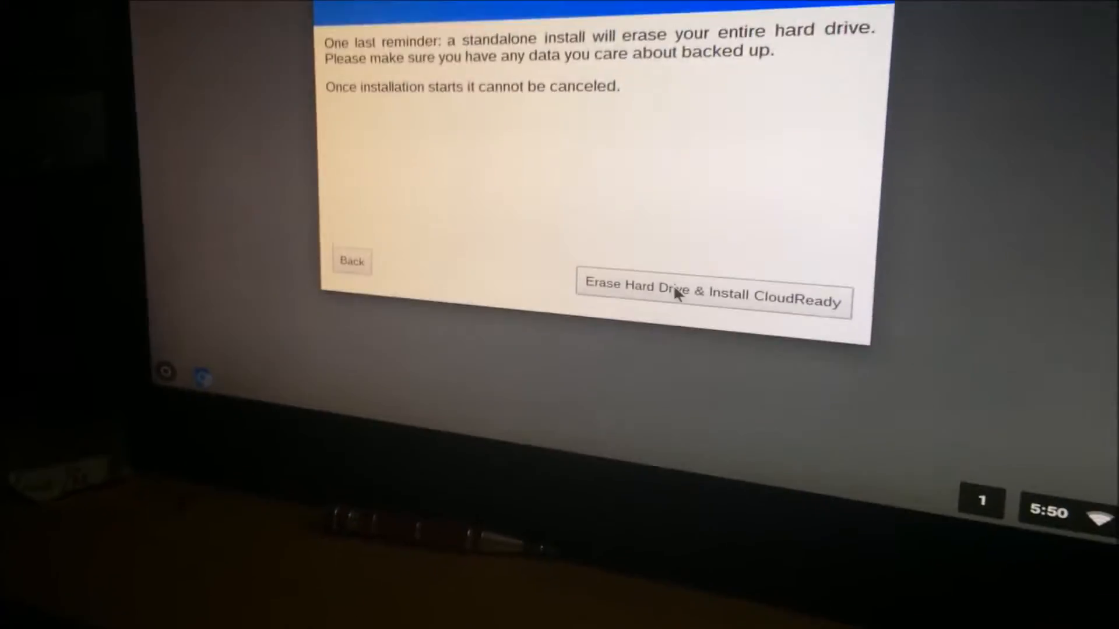
{"action": "left_click", "coordinate": [712, 285]}
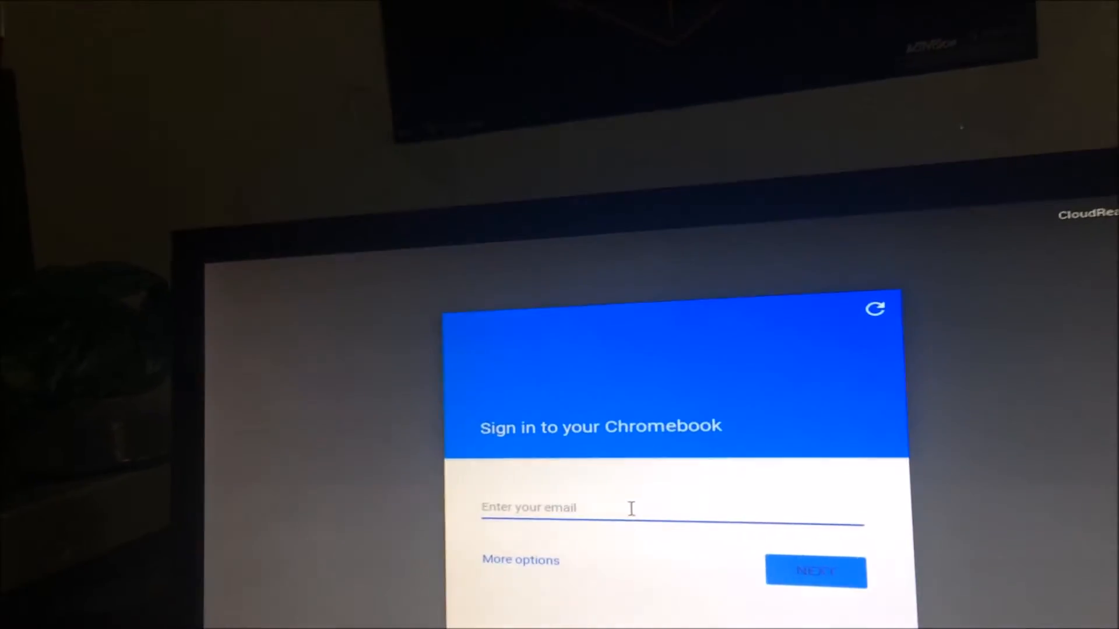
- Begin entering the Google account email on the Sign in to your Chromebook screen
{"action": "left_click", "coordinate": [519, 559]}
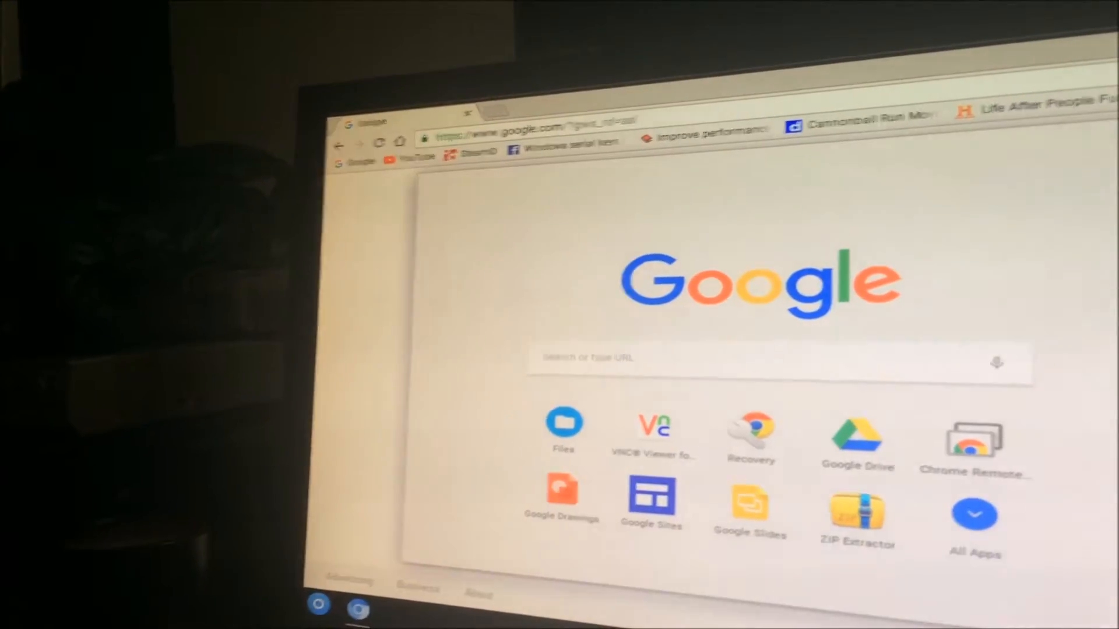
- Focus the search box on Google's new tab page to start a search
{"action": "left_click", "coordinate": [974, 515]}
{"action": "type", "text": "y"}
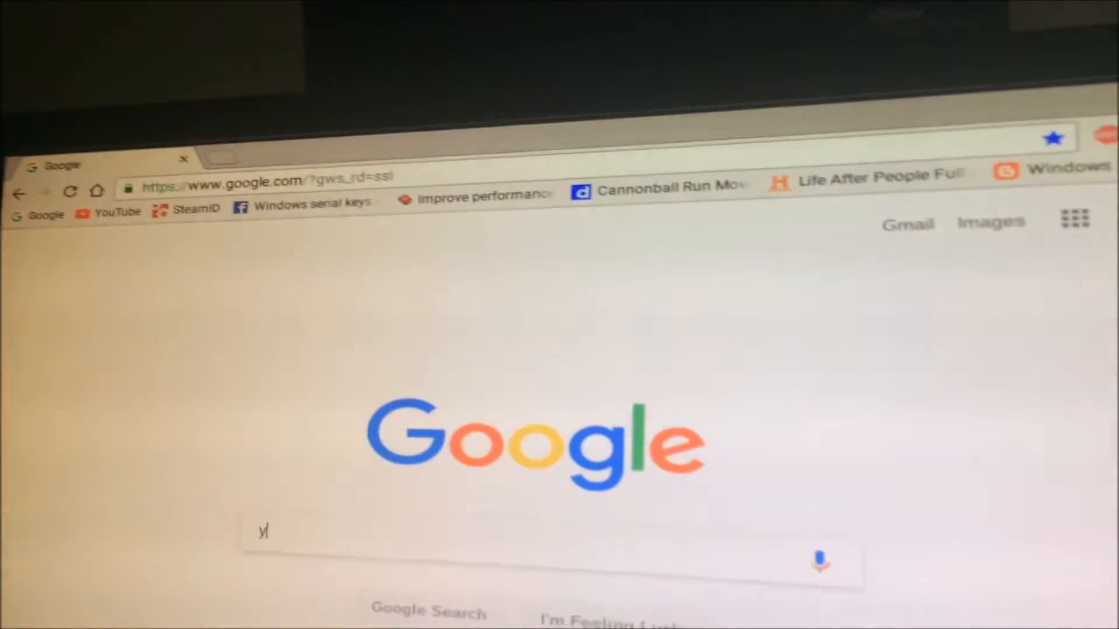
- Search for youtube.com and go to the YouTube site from the results
{"action": "type", "text": "outube"}
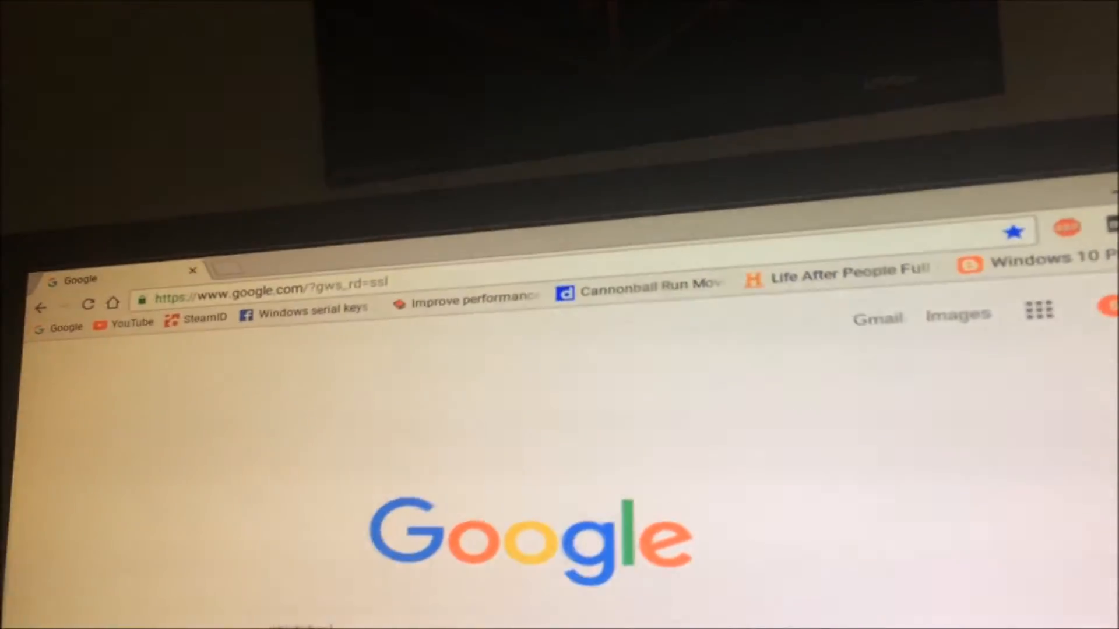
{"action": "type", "text": "youtube.com"}
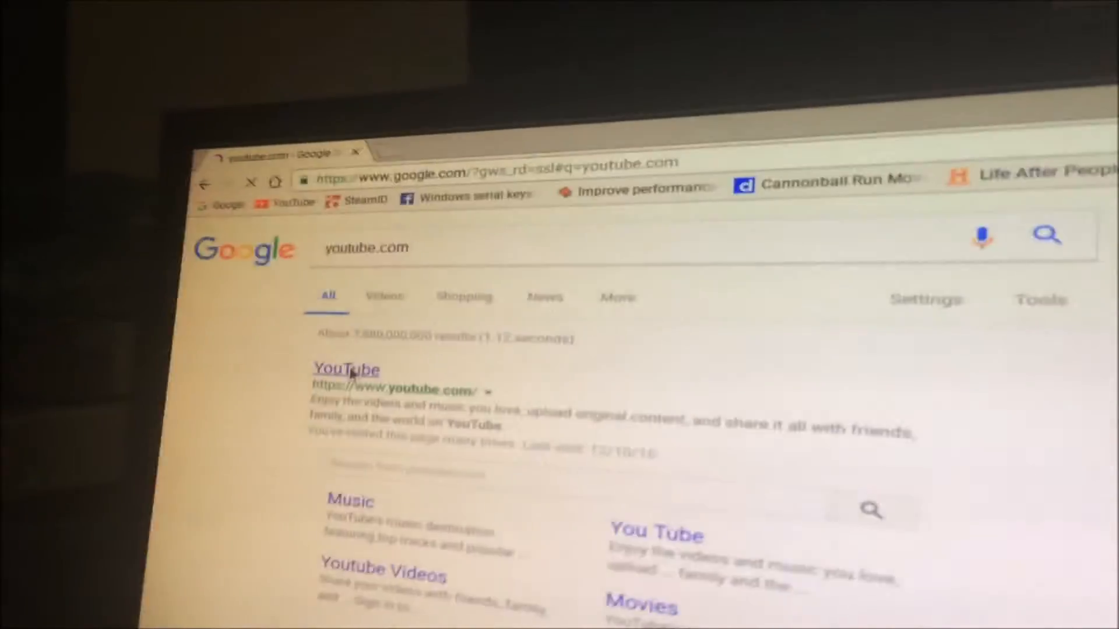
{"action": "left_click", "coordinate": [344, 370]}
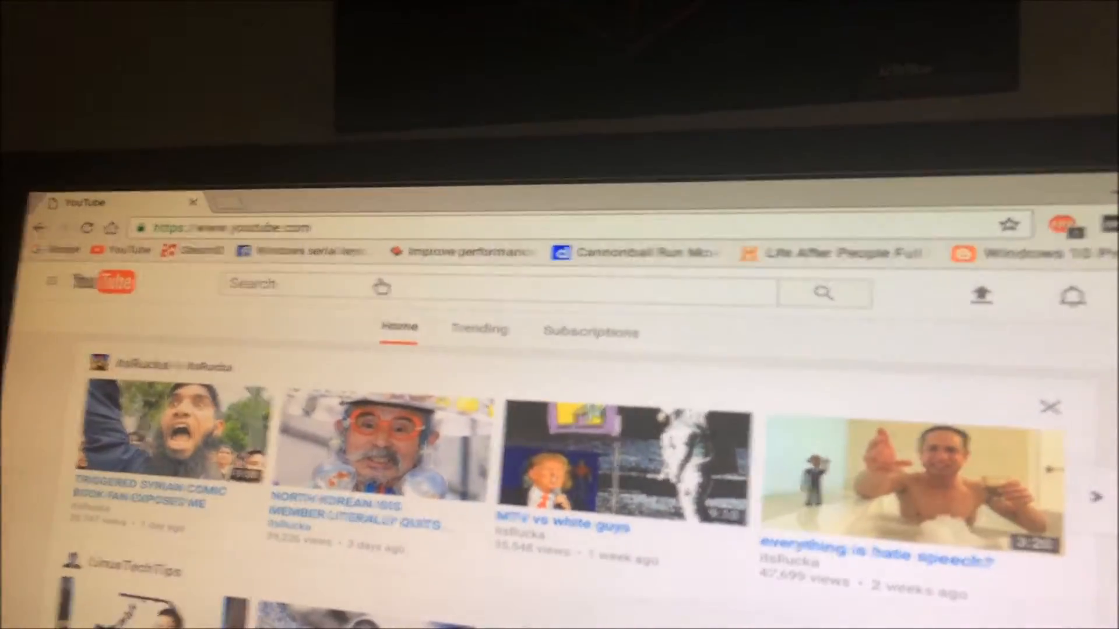
- Start searching YouTube for 'peter kapica' in its search box
{"action": "type", "text": "p"}
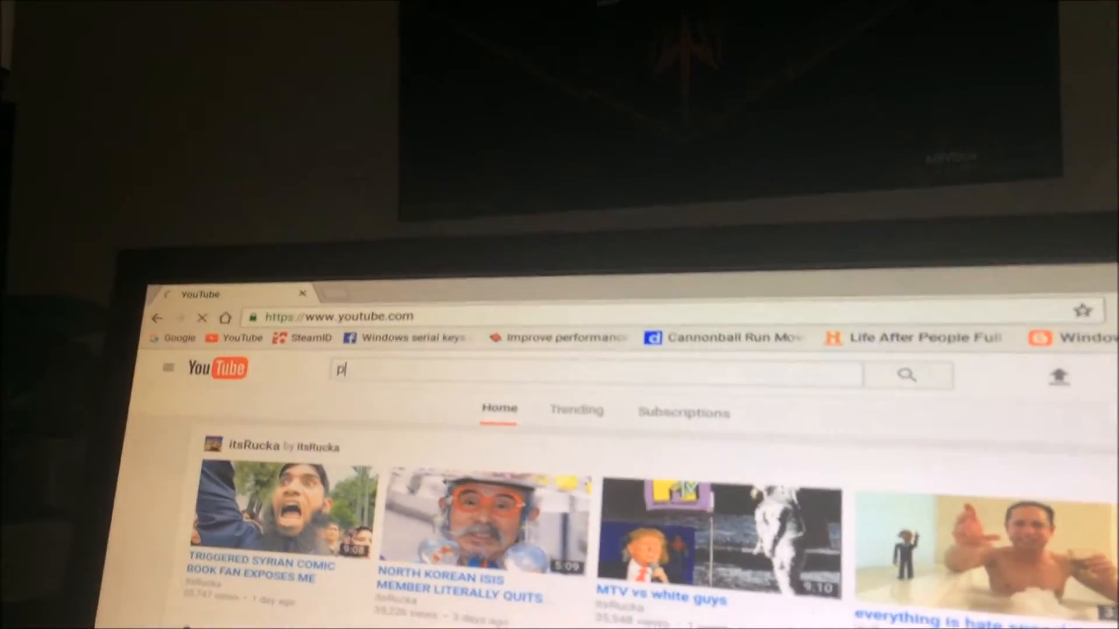
{"action": "type", "text": "eter kapica"}
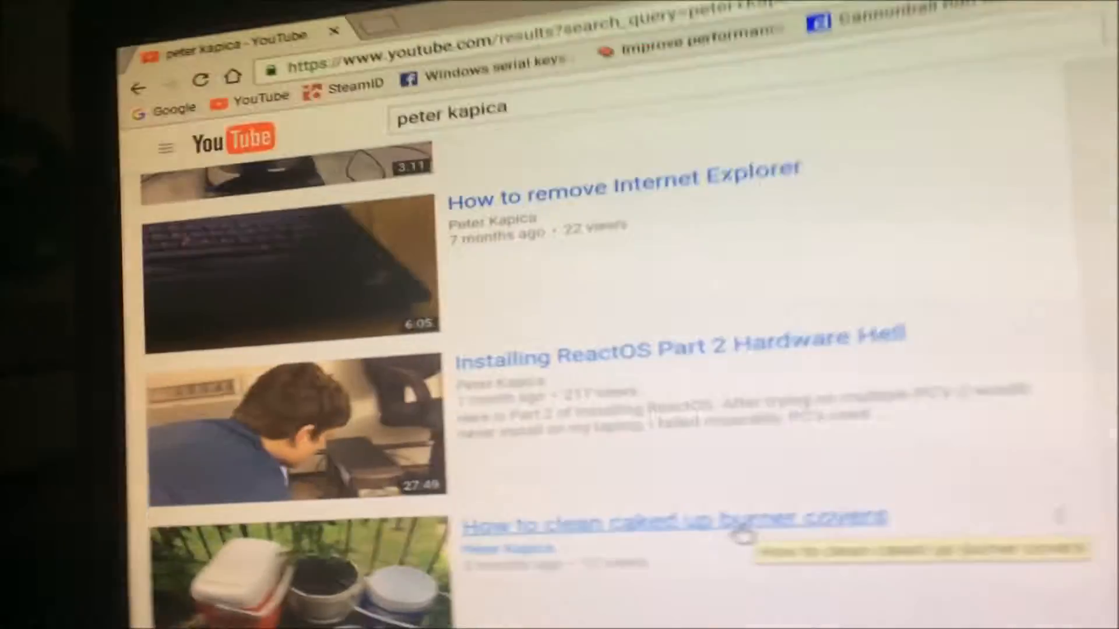
{"action": "left_click", "coordinate": [678, 521]}
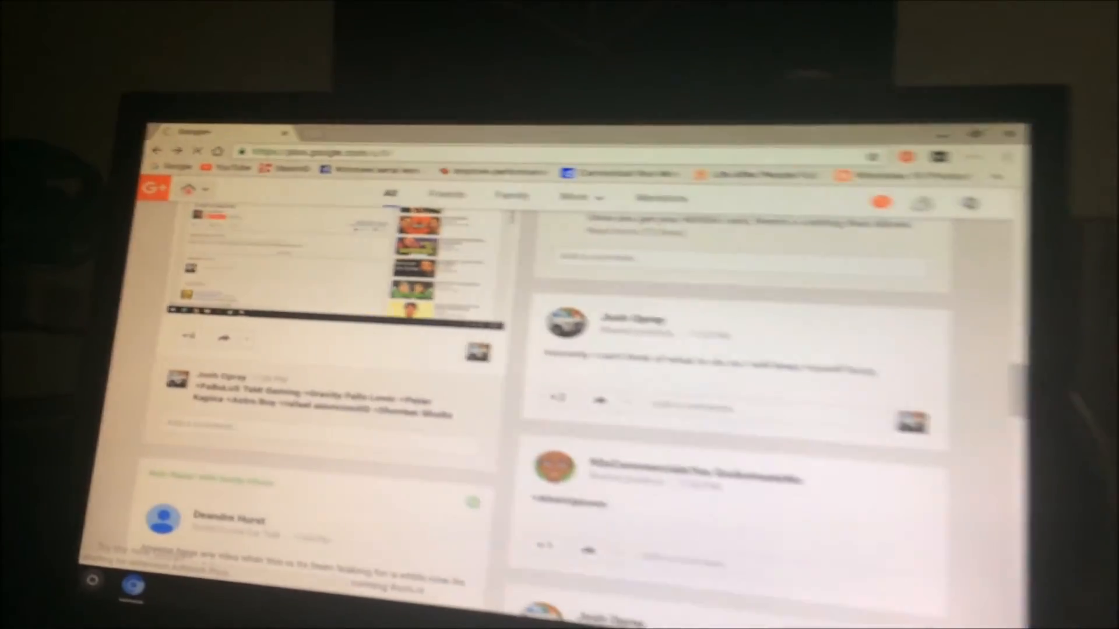
- Scroll down the Google+ home stream to load more posts from followed people
{"action": "scroll", "scroll_direction": "down", "scroll_amount": 3}
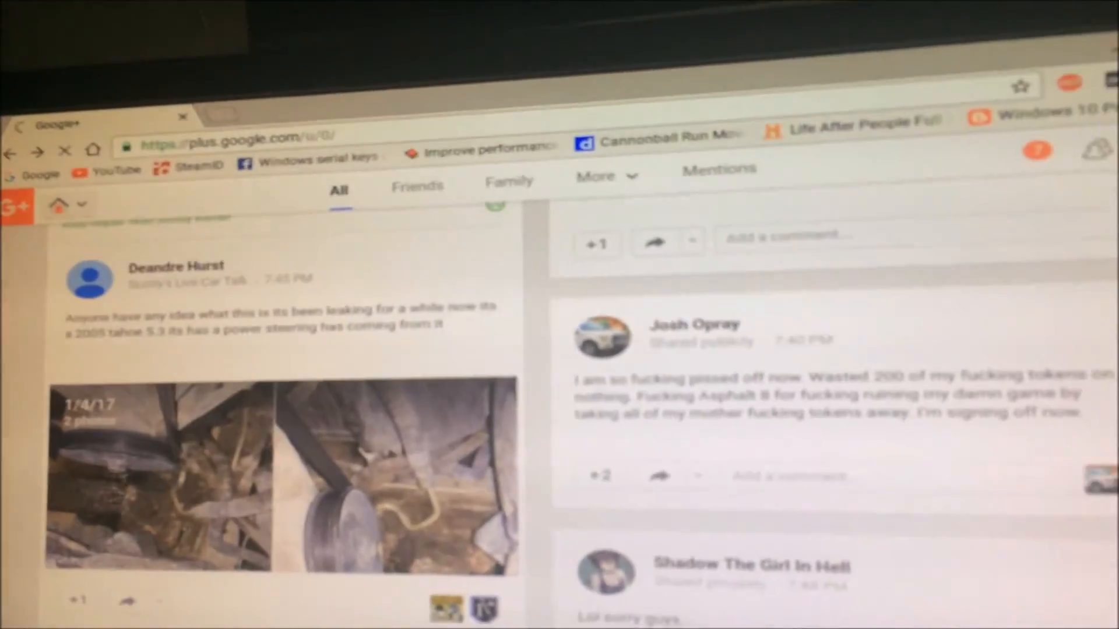